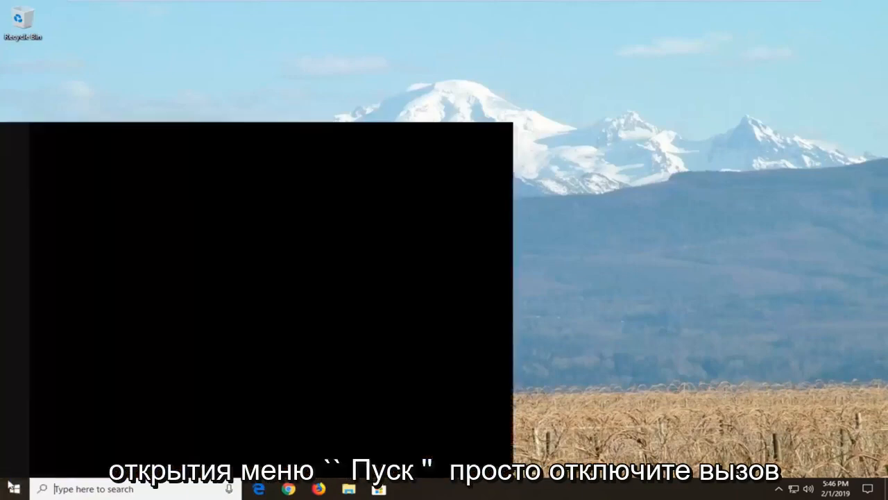
# Search the Start Menu for 'local group policy' to find Edit group policy.
pyautogui.click(9, 488)
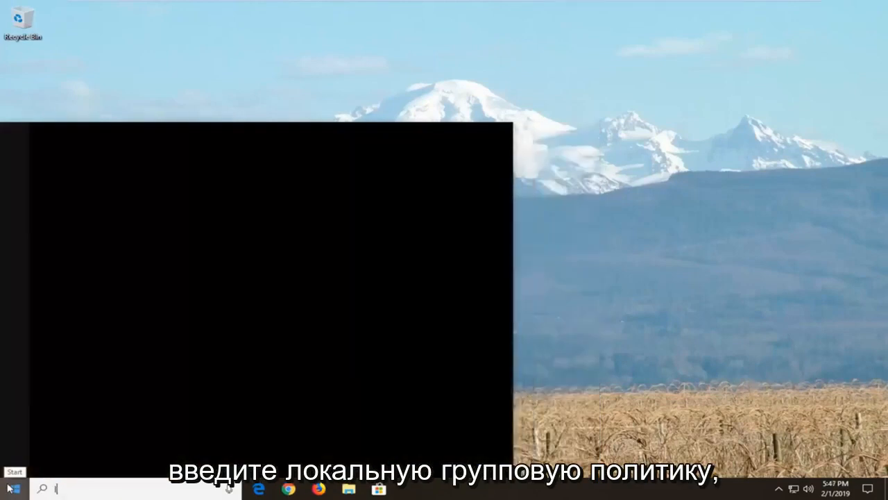
pyautogui.write('local group policy')
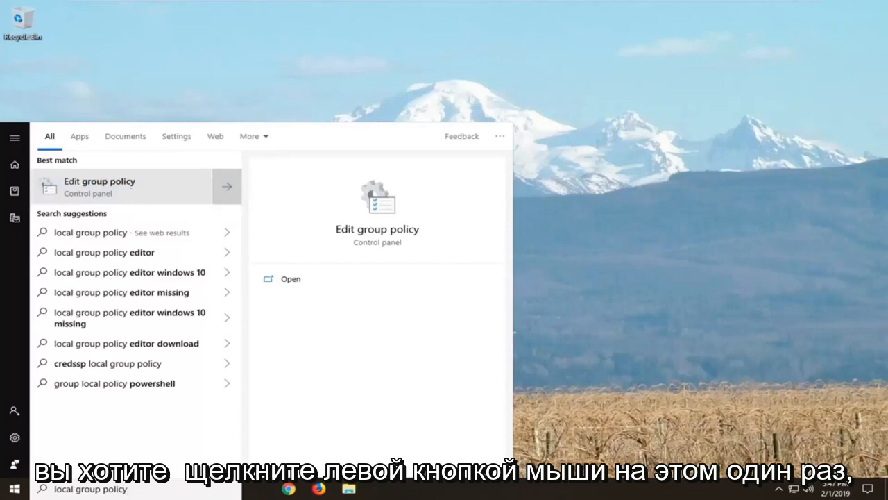
pyautogui.moveTo(135, 143)
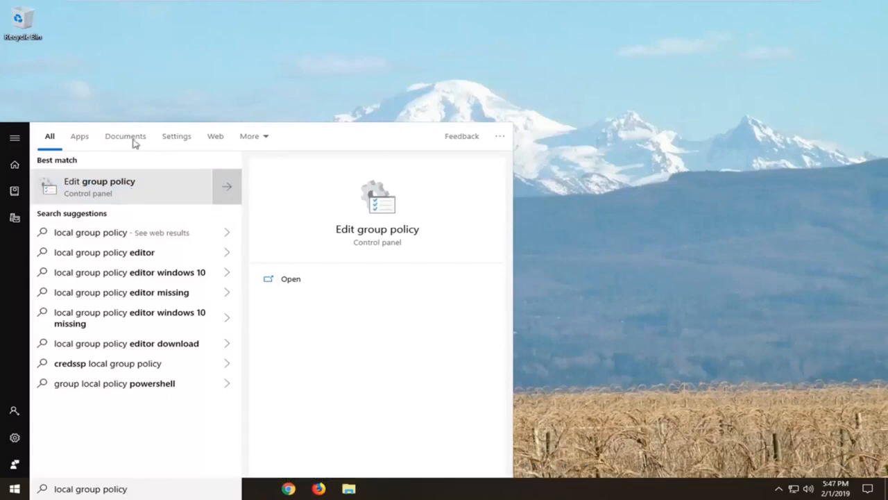
pyautogui.moveTo(144, 187)
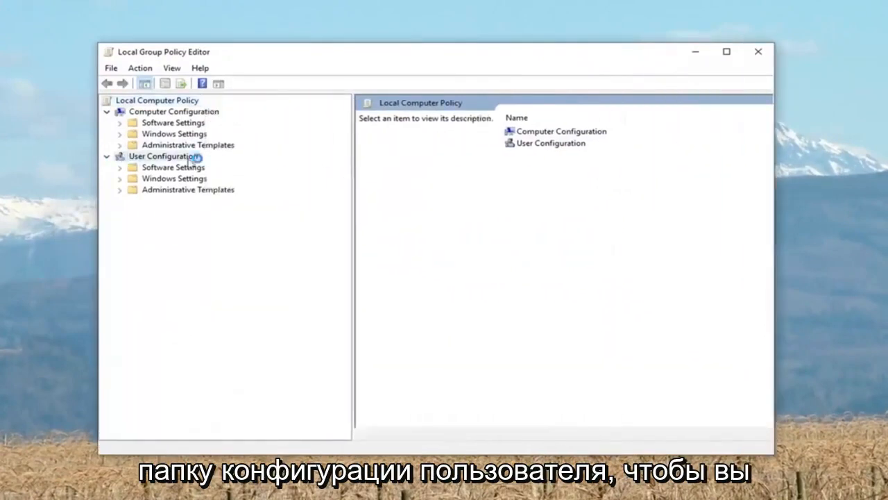
# Collapse User Configuration and expand Computer Configuration > Administrative Templates > Windows Components.
pyautogui.click(163, 156)
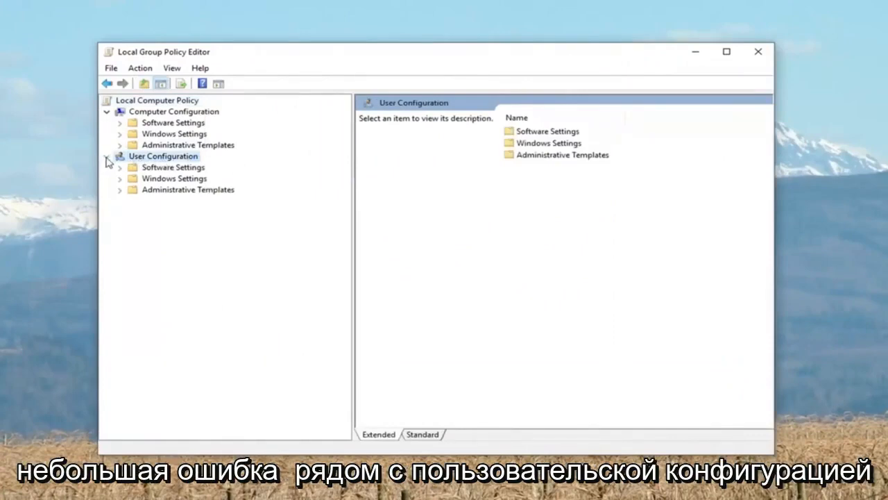
pyautogui.click(107, 156)
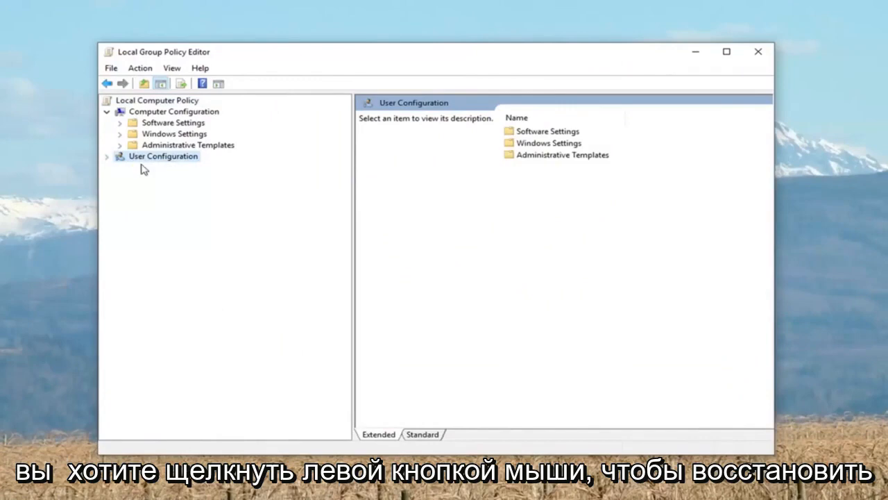
pyautogui.click(173, 111)
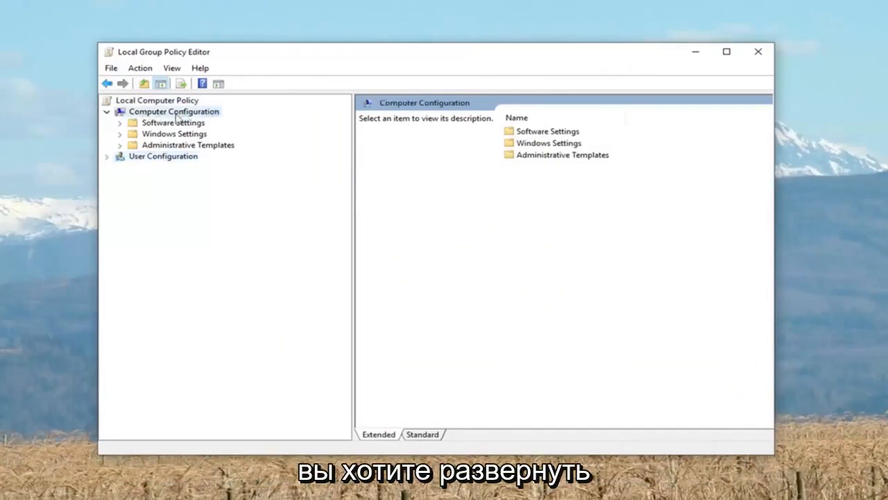
pyautogui.click(187, 145)
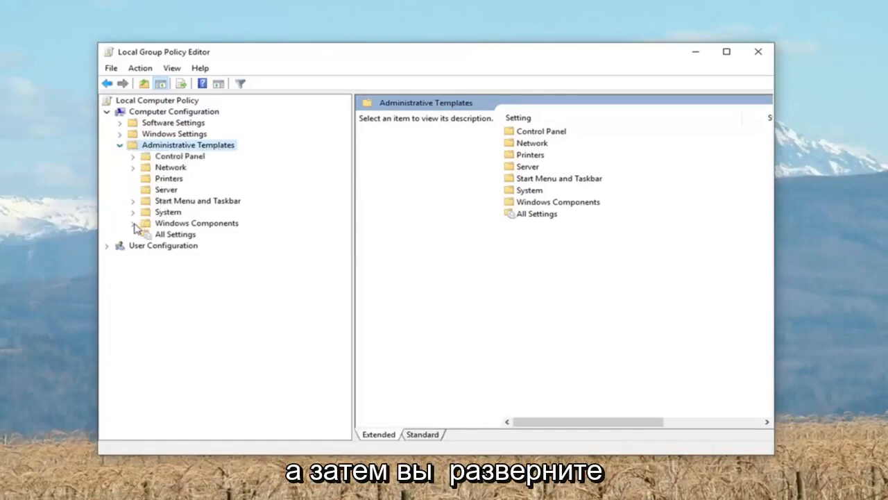
pyautogui.click(133, 223)
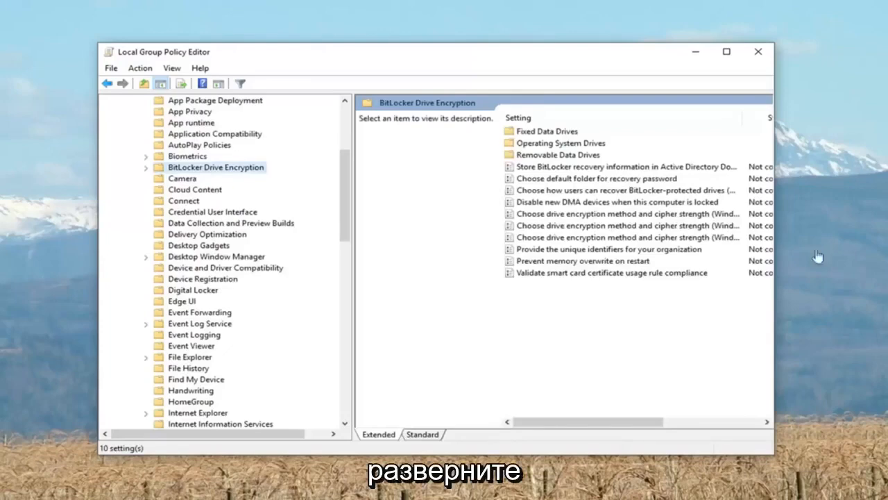
# Expand BitLocker Drive Encryption, list Operating System Drives, and select 'Require additional authentication at startup'.
pyautogui.click(146, 167)
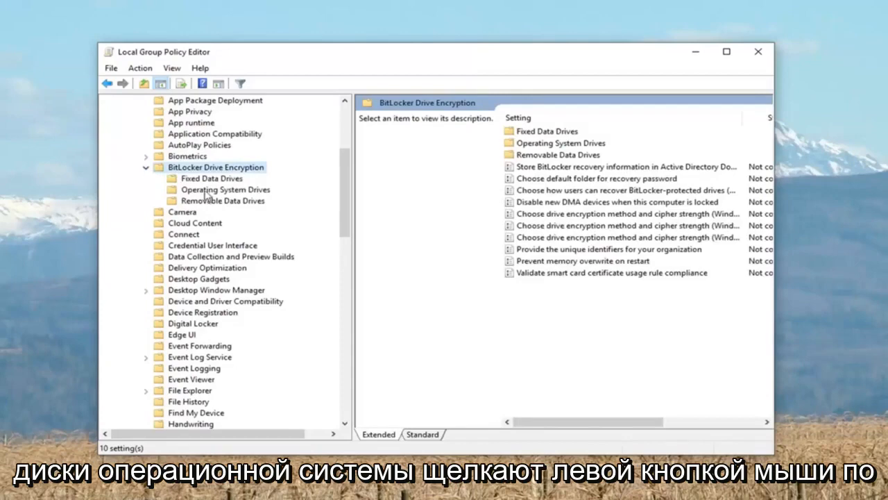
pyautogui.click(225, 189)
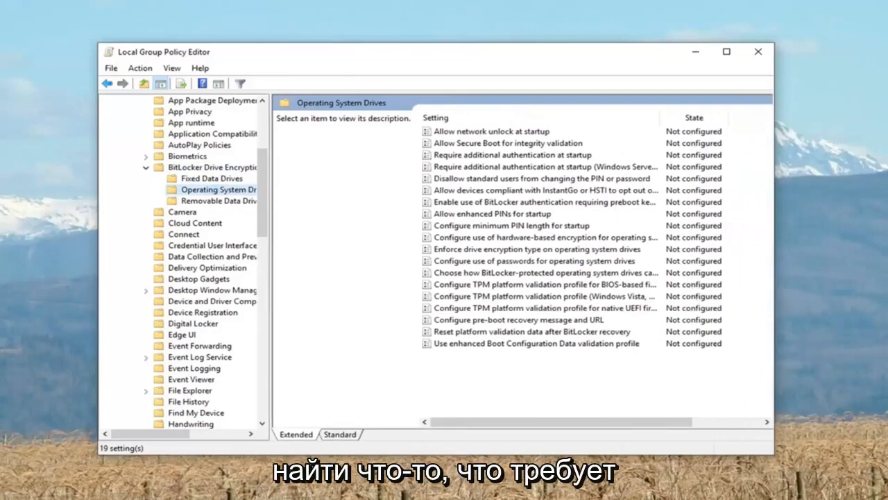
pyautogui.moveTo(614, 205)
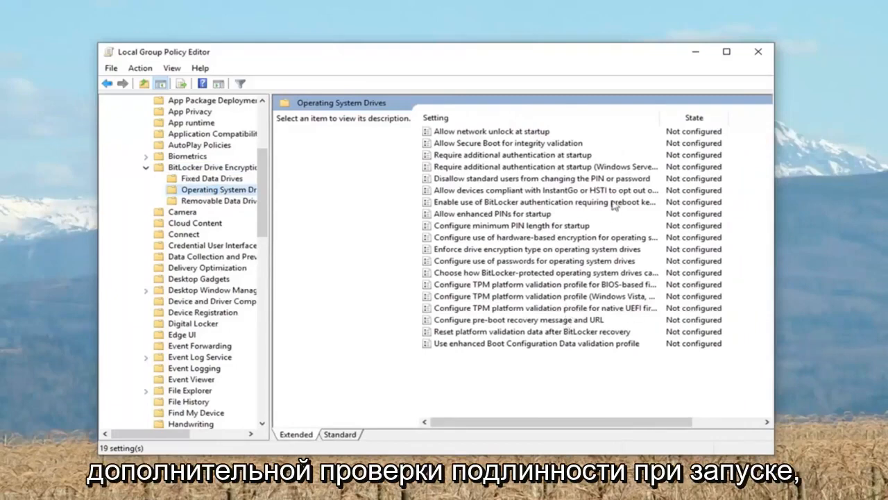
pyautogui.click(514, 155)
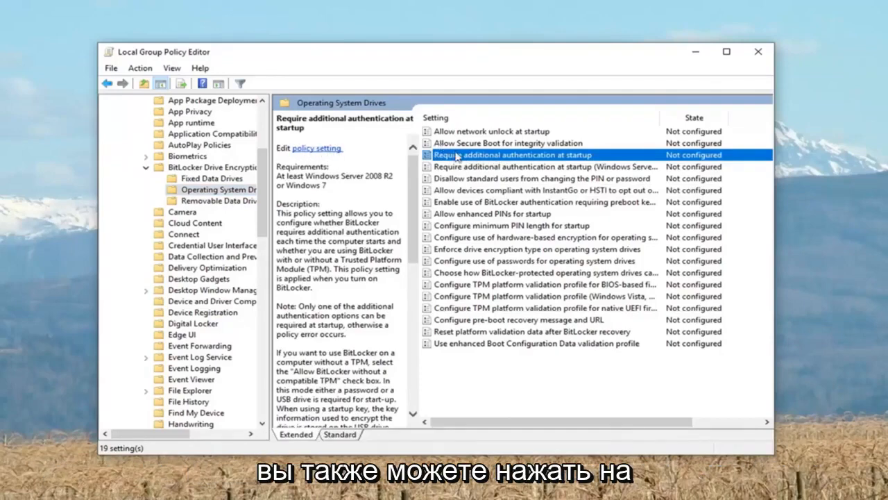
pyautogui.moveTo(451, 163)
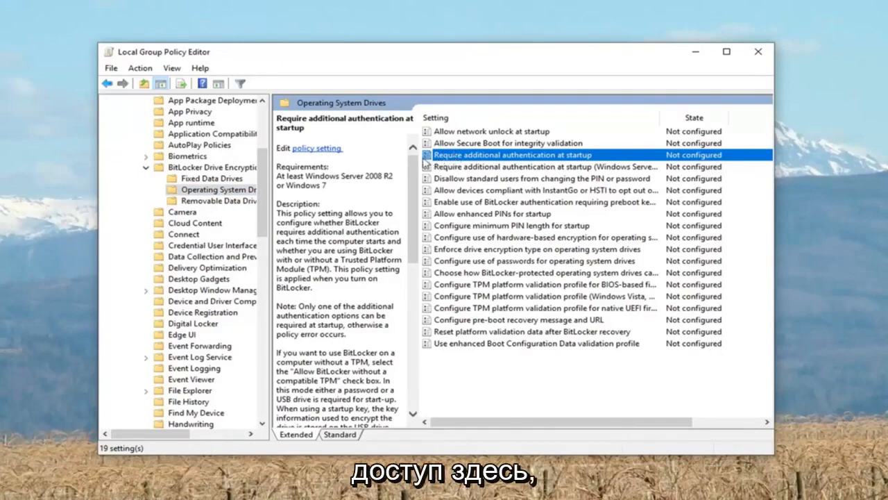
pyautogui.moveTo(533, 155)
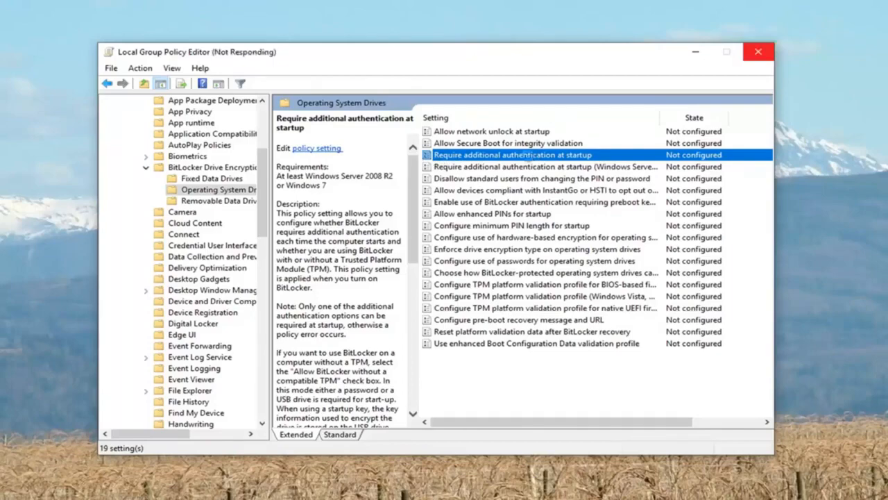
# Enable the startup authentication policy with 'Allow BitLocker without a compatible TPM', then close the editor.
pyautogui.doubleClick(513, 154)
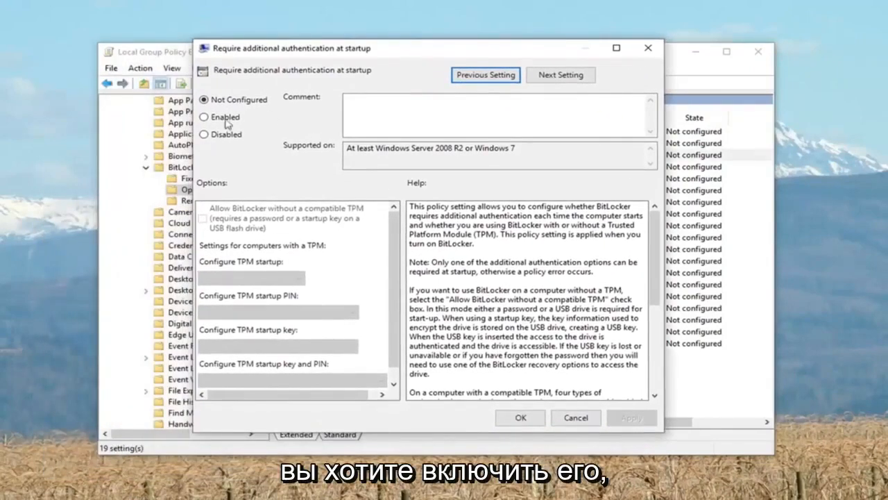
pyautogui.click(204, 117)
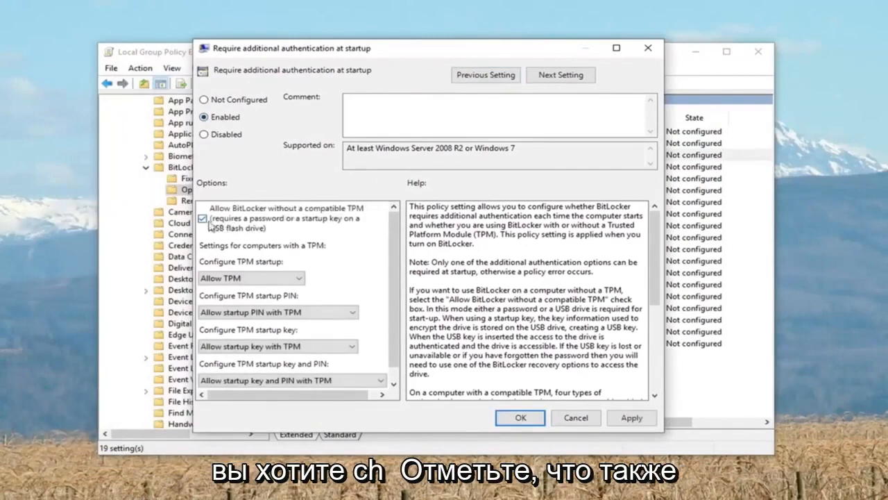
pyautogui.click(203, 218)
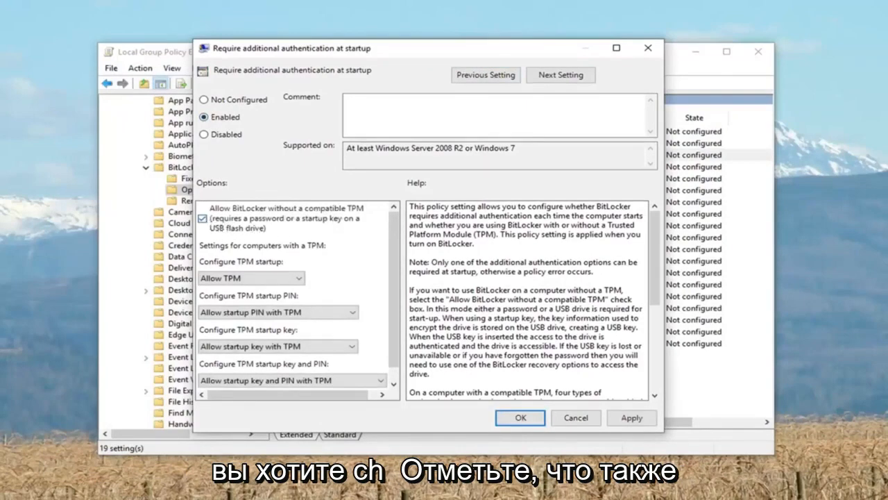
pyautogui.click(520, 417)
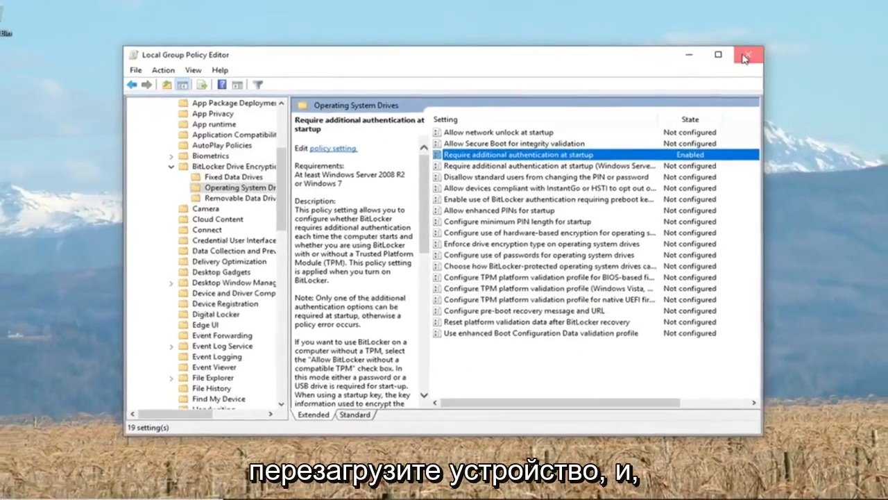
pyautogui.click(749, 55)
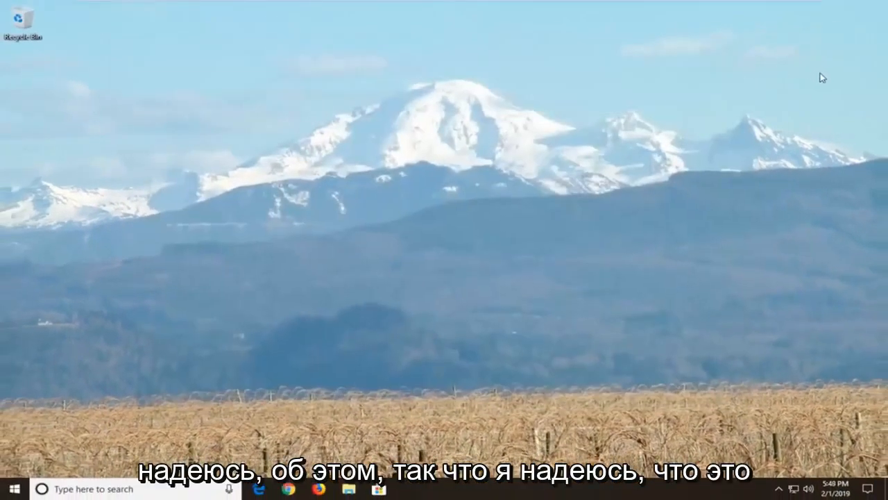